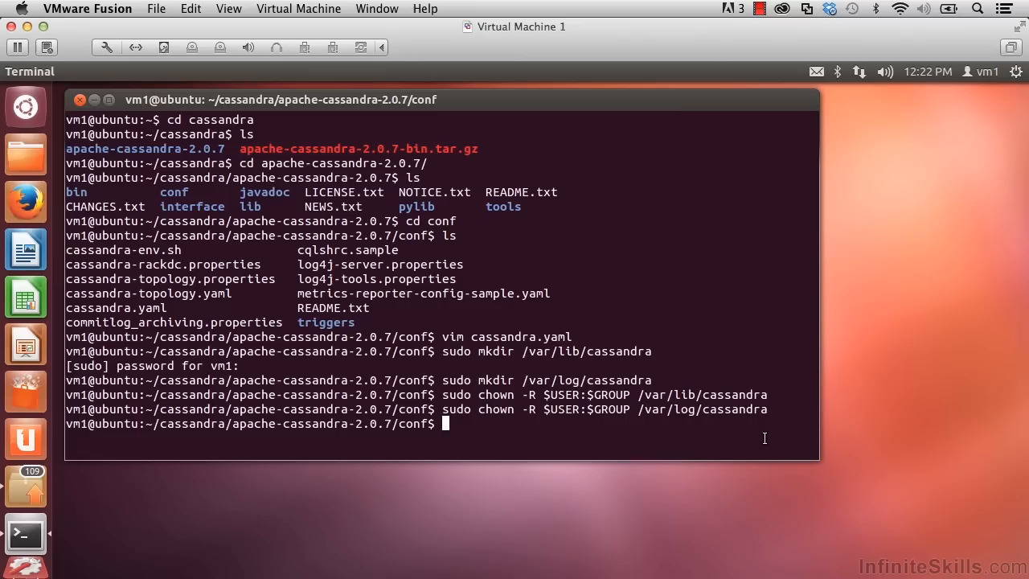
# Step: Go up from conf into the apache-cassandra-2.0.7 folder with cd .
pyautogui.write('cd ..')
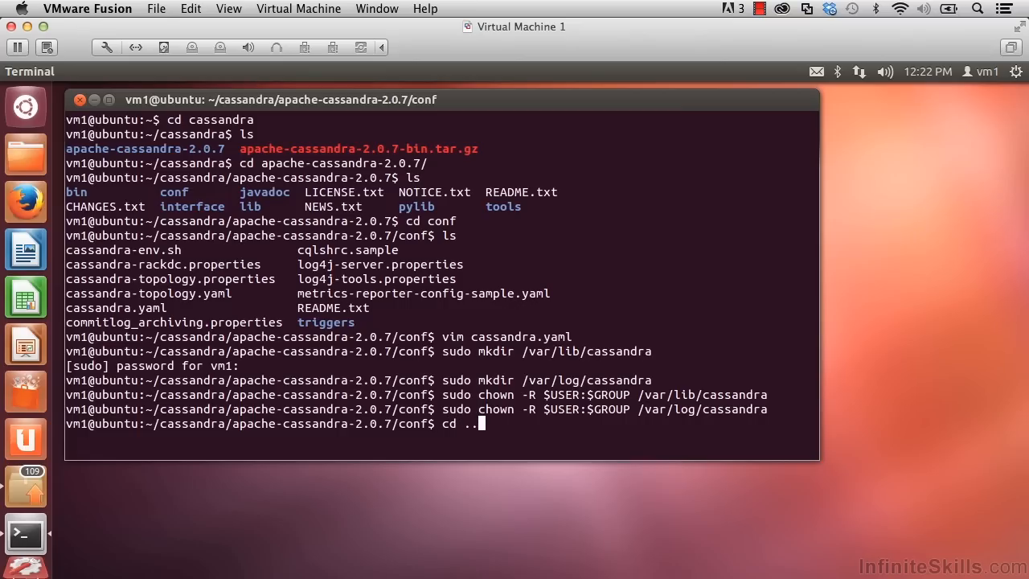
pyautogui.press('Return')
pyautogui.write('ls')
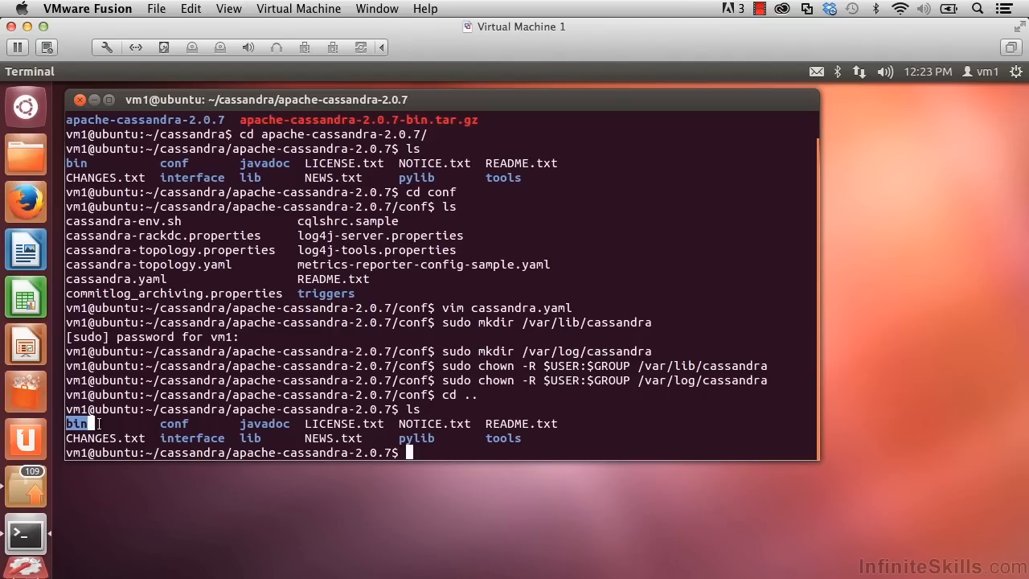
# Step: Launch Cassandra in the background with bin/cassandra and scroll through its startup log
pyautogui.write('bin')
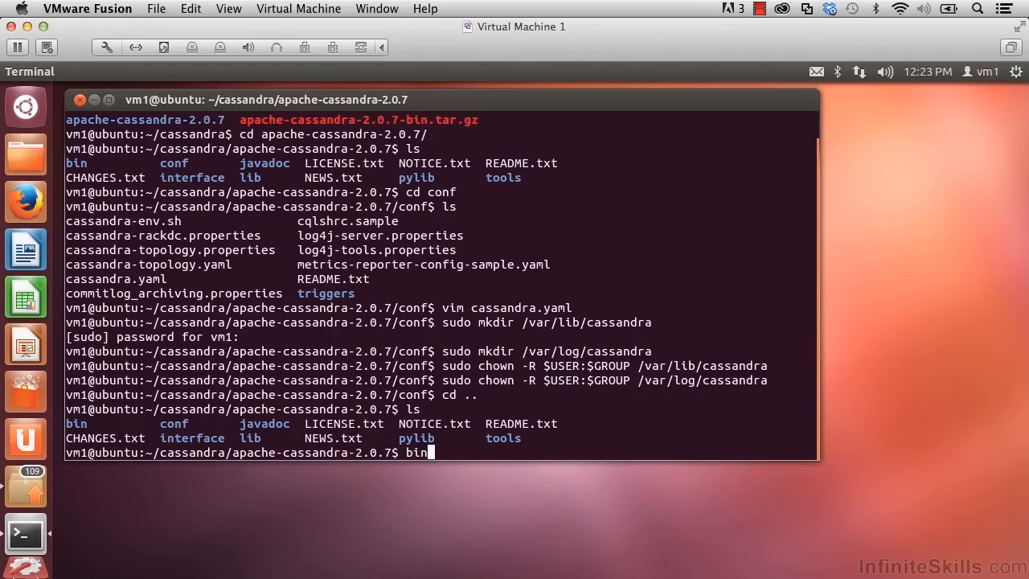
pyautogui.write('/cassandra')
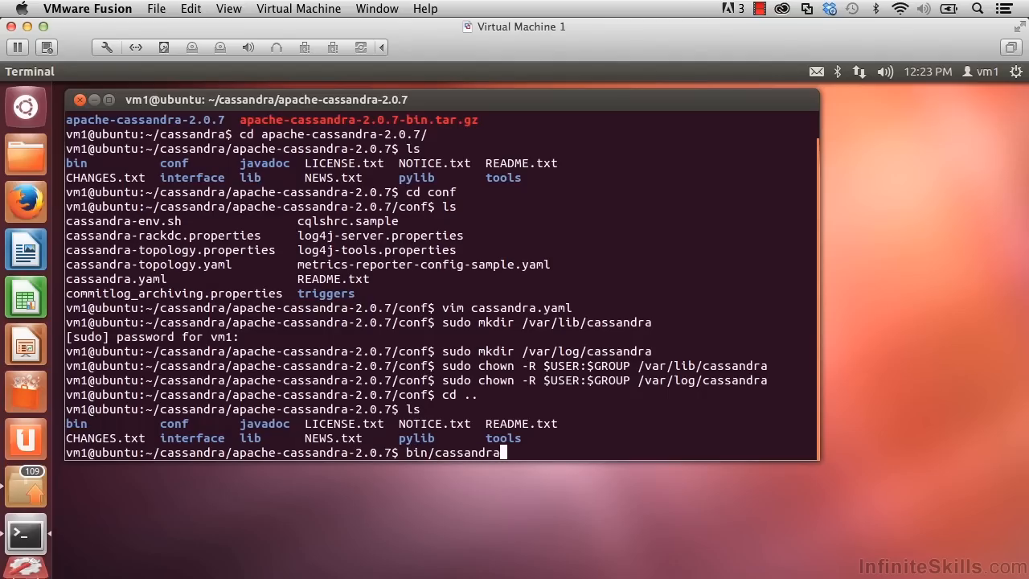
pyautogui.press('Return')
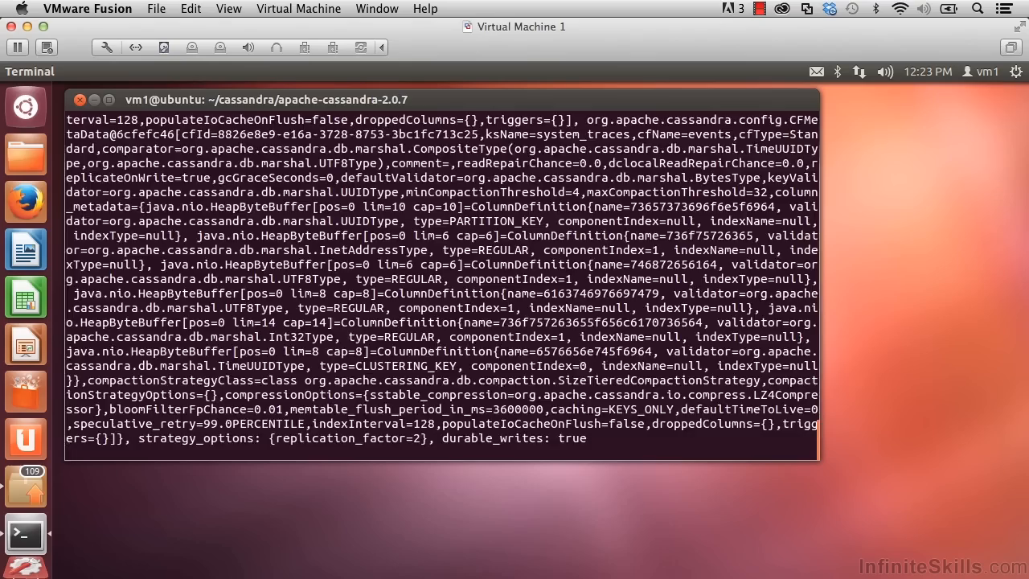
pyautogui.scroll(-3)
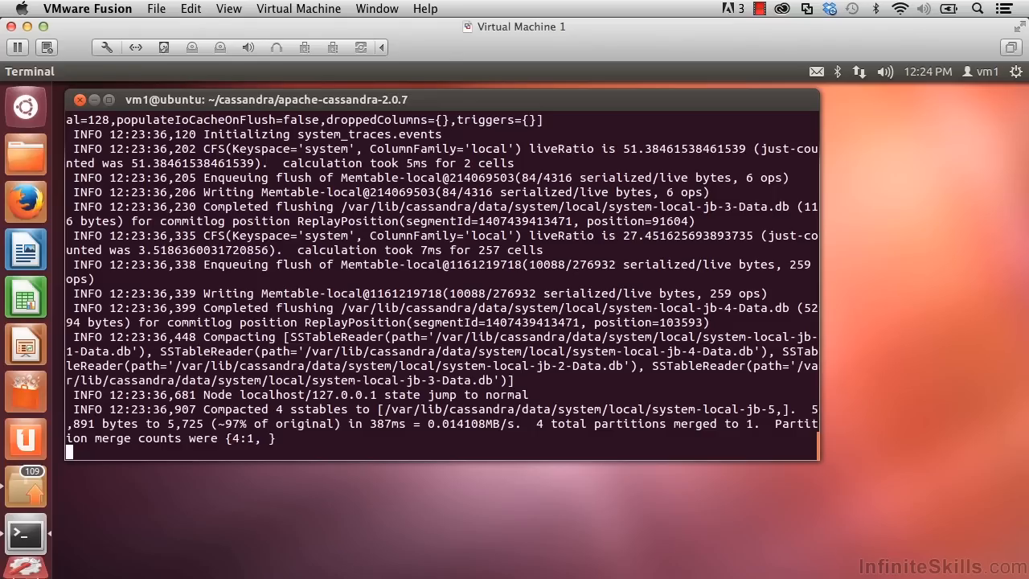
pyautogui.moveTo(618, 437)
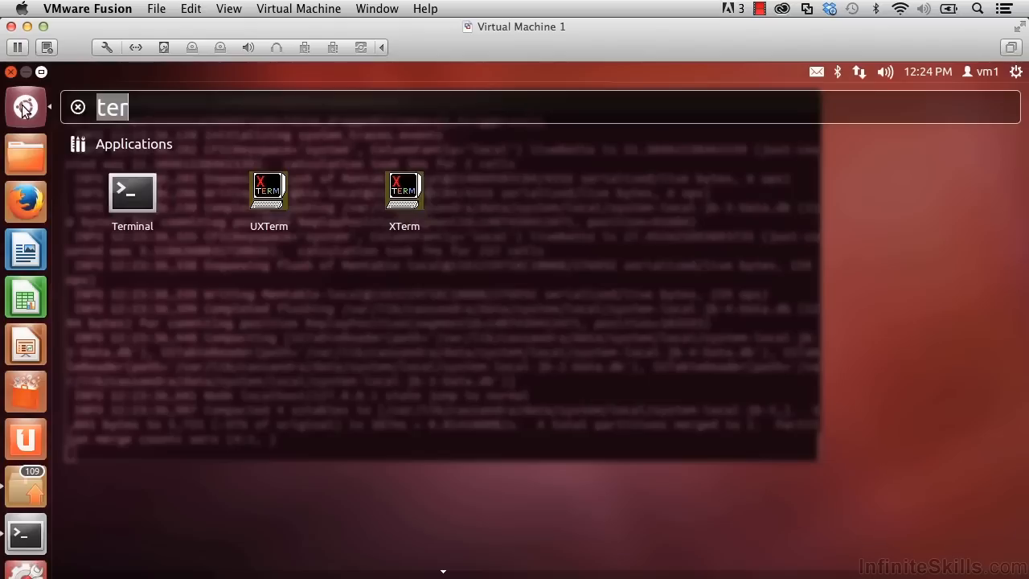
pyautogui.moveTo(132, 191)
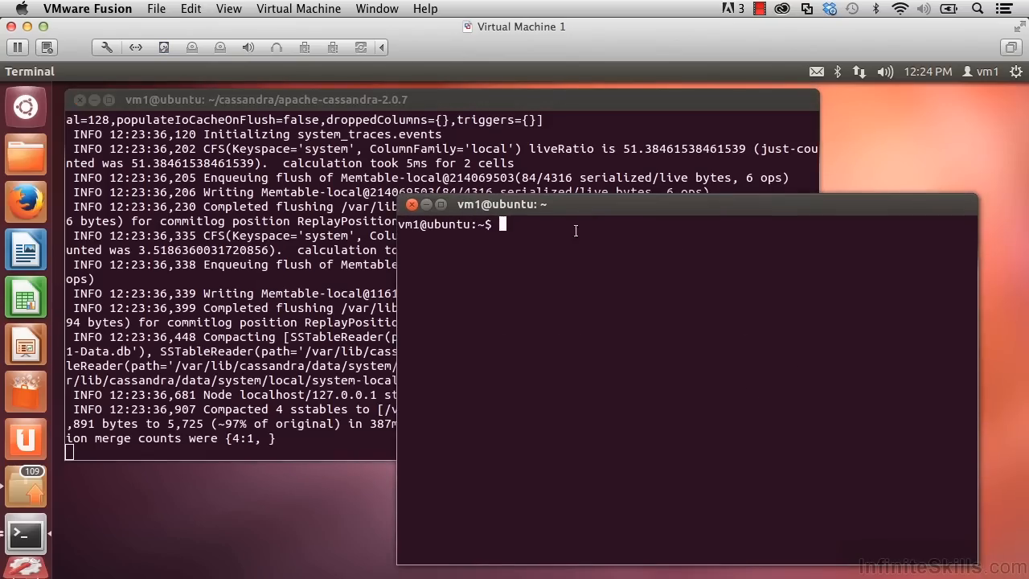
# Step: Run 'ps aux | grep cass' in the second terminal to find Cassandra's process ID
pyautogui.write('ps')
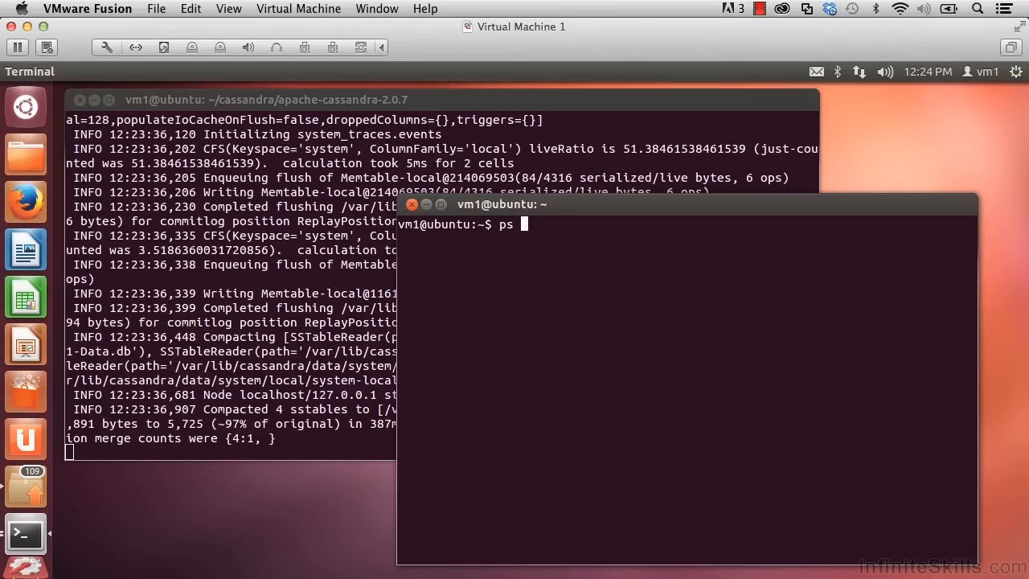
pyautogui.write('aux')
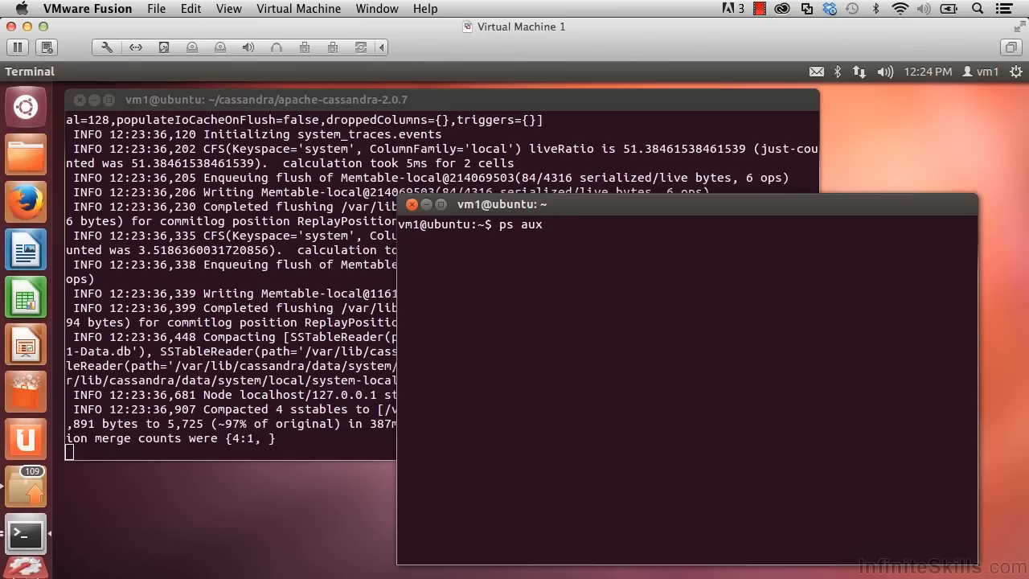
pyautogui.write('| gre')
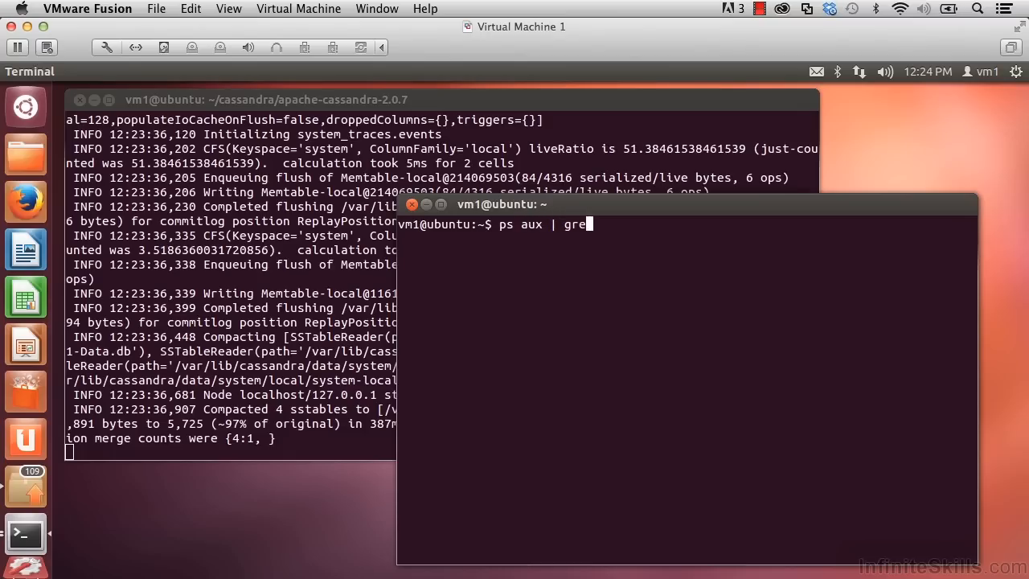
pyautogui.write('p cass')
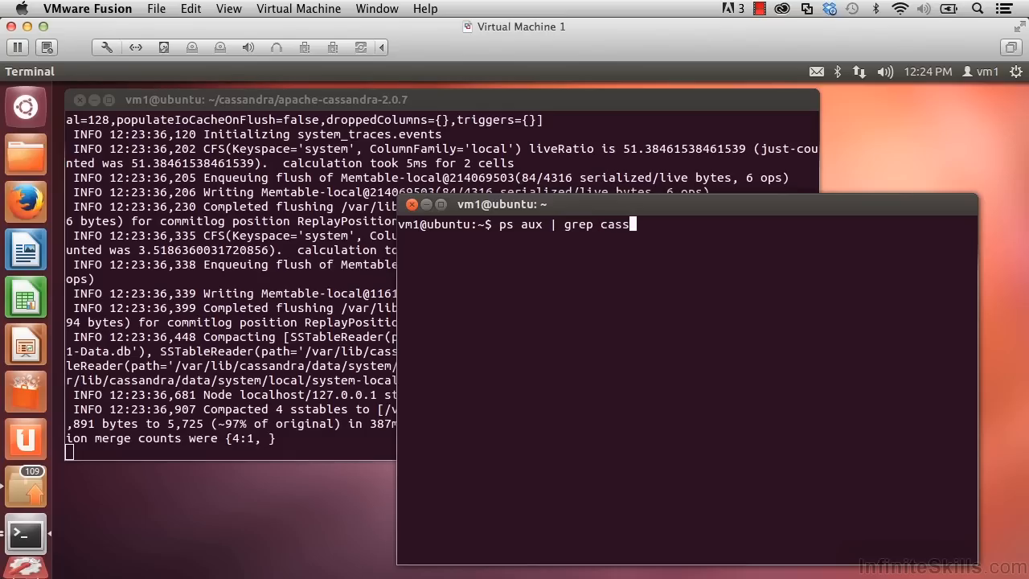
pyautogui.press('Return')
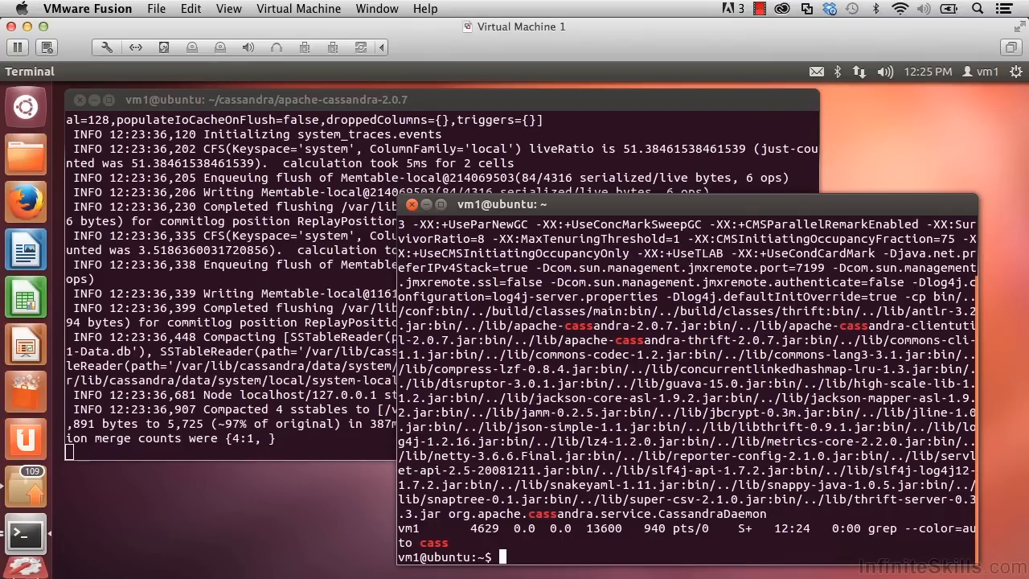
# Step: Stop the background Cassandra process with 'kill 4409'
pyautogui.write('kill')
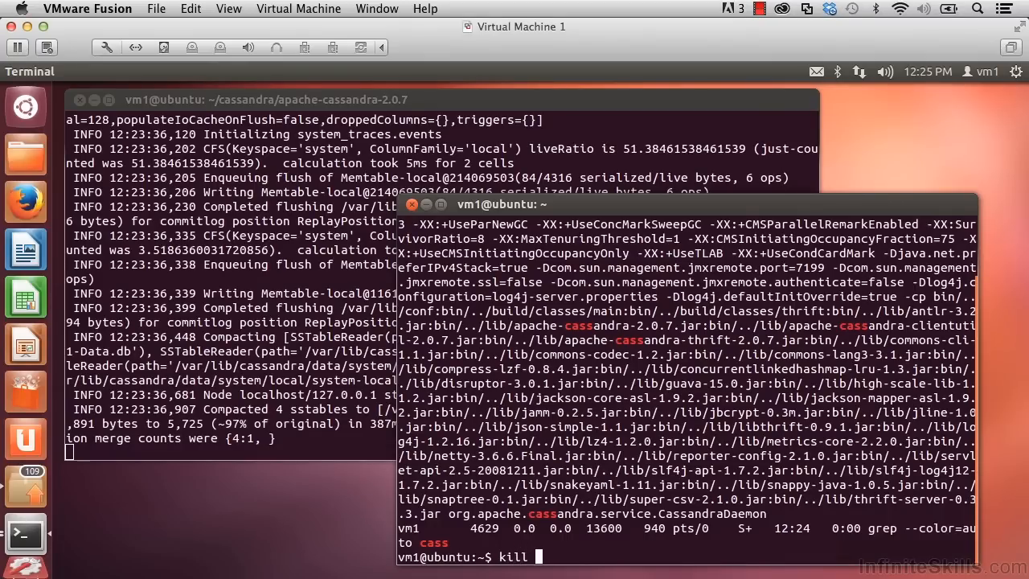
pyautogui.write('4409')
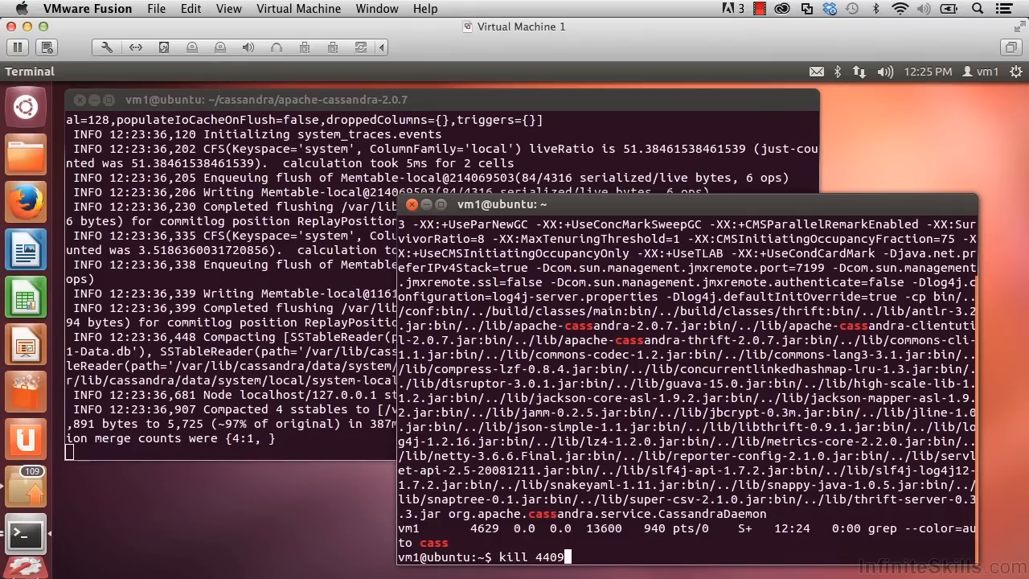
pyautogui.press('Return')
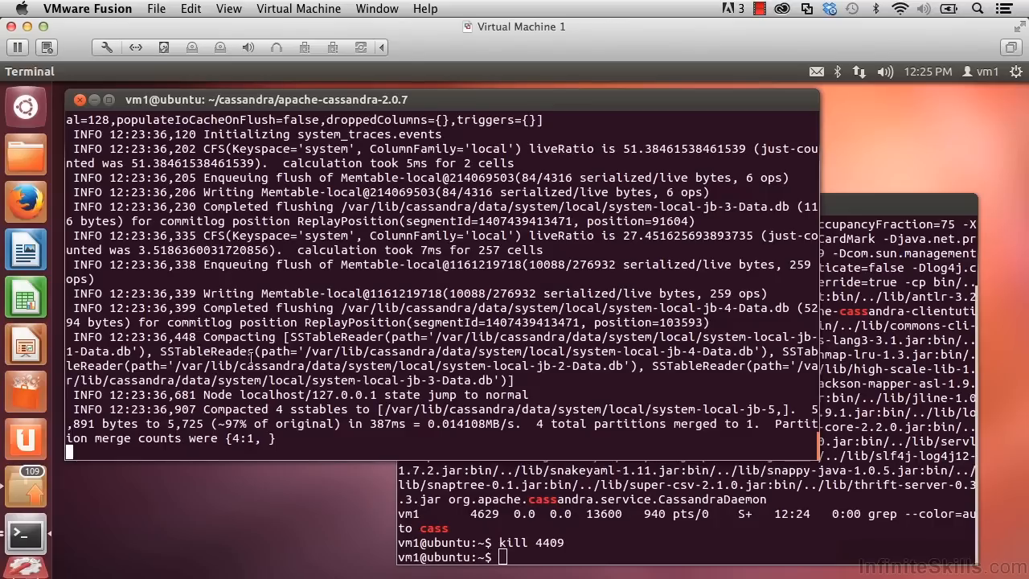
# Step: Interrupt the log with Ctrl+C and enter 'bin/cassandra -f' at the prompt
pyautogui.press('ctrl+c')
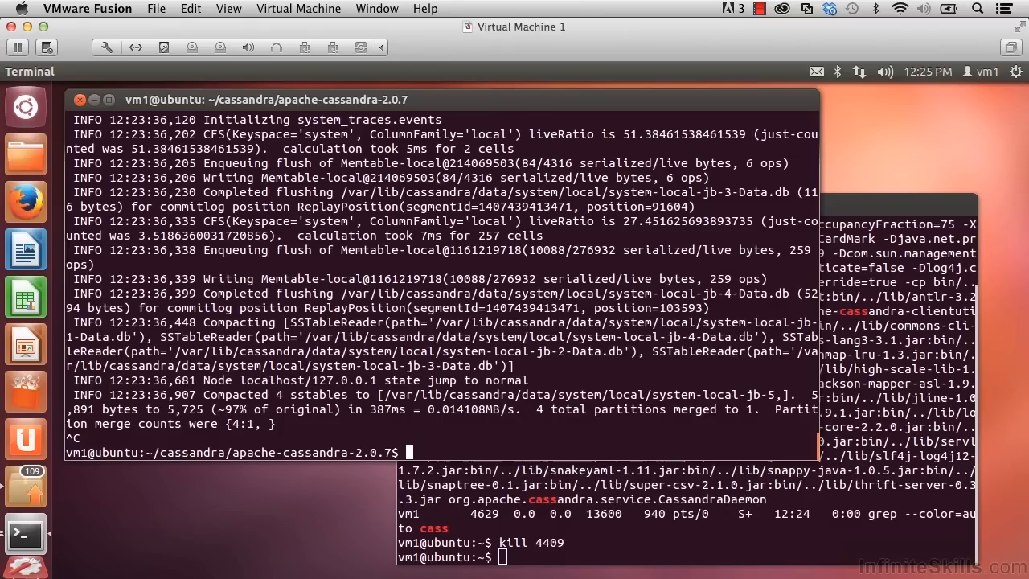
pyautogui.write('bin/cassa')
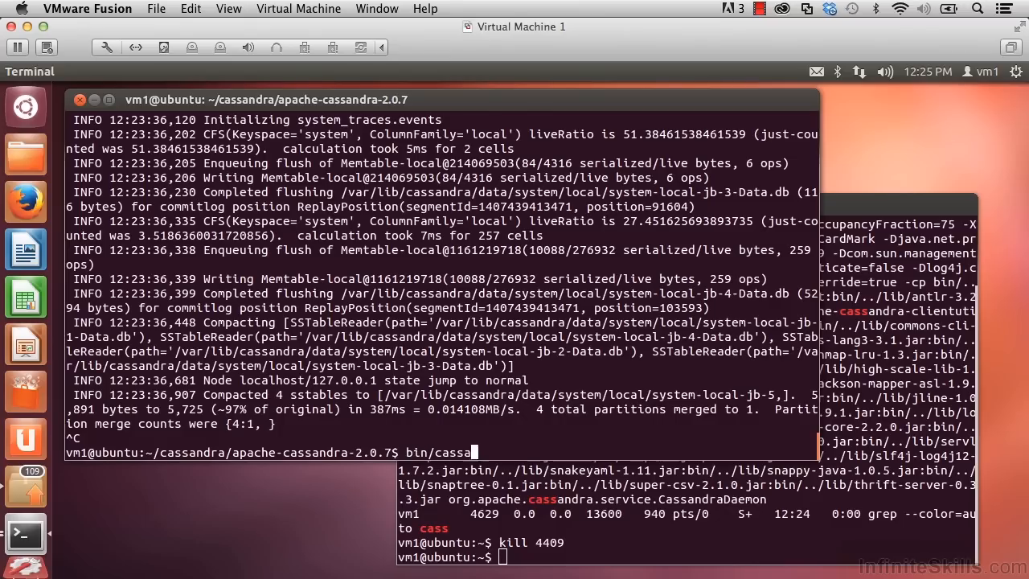
pyautogui.write('ndra')
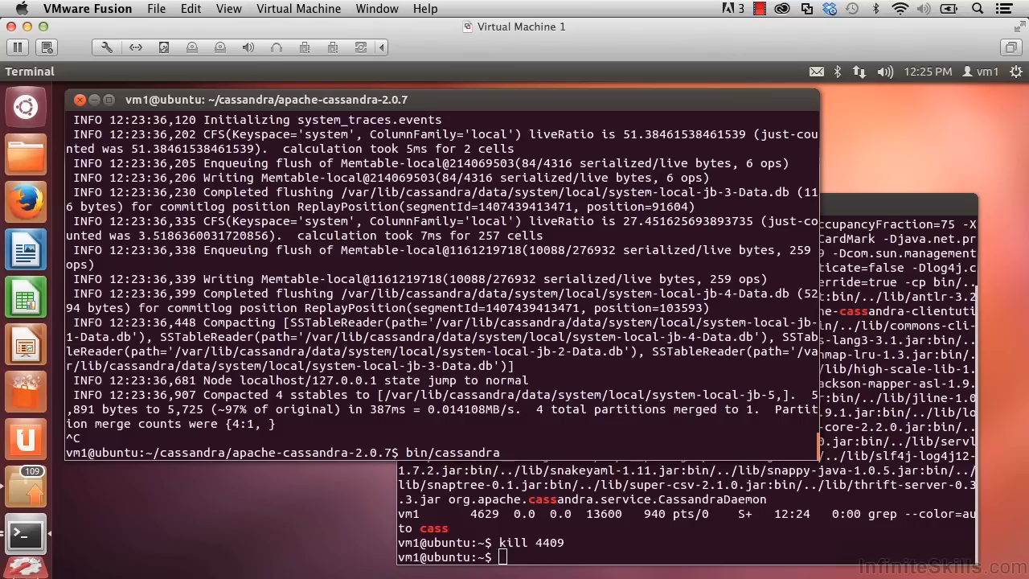
pyautogui.write('-f')
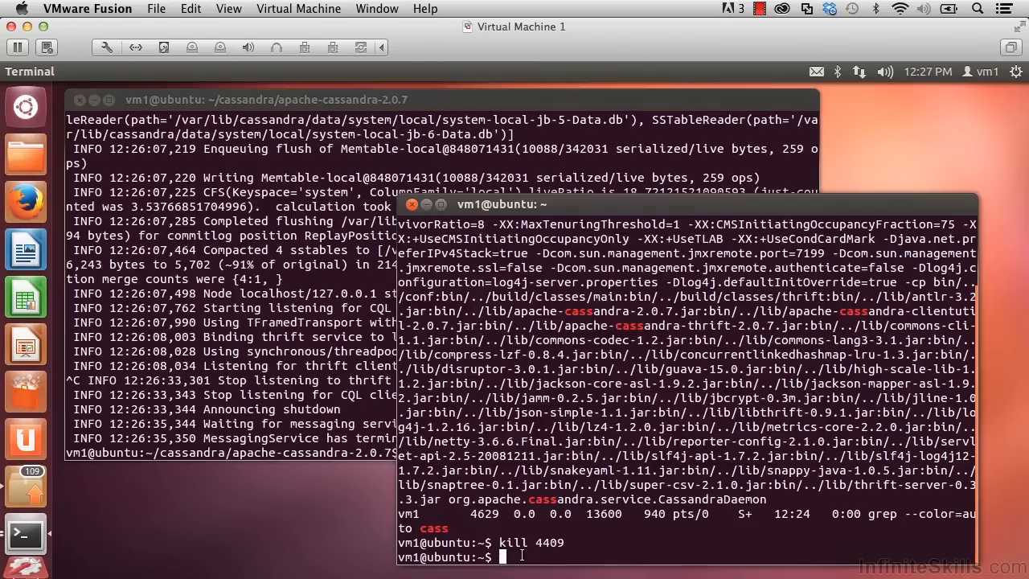
# Step: Run 'ps aux | grep cass' again, showing only the grep line matches
pyautogui.write('kill 4409')
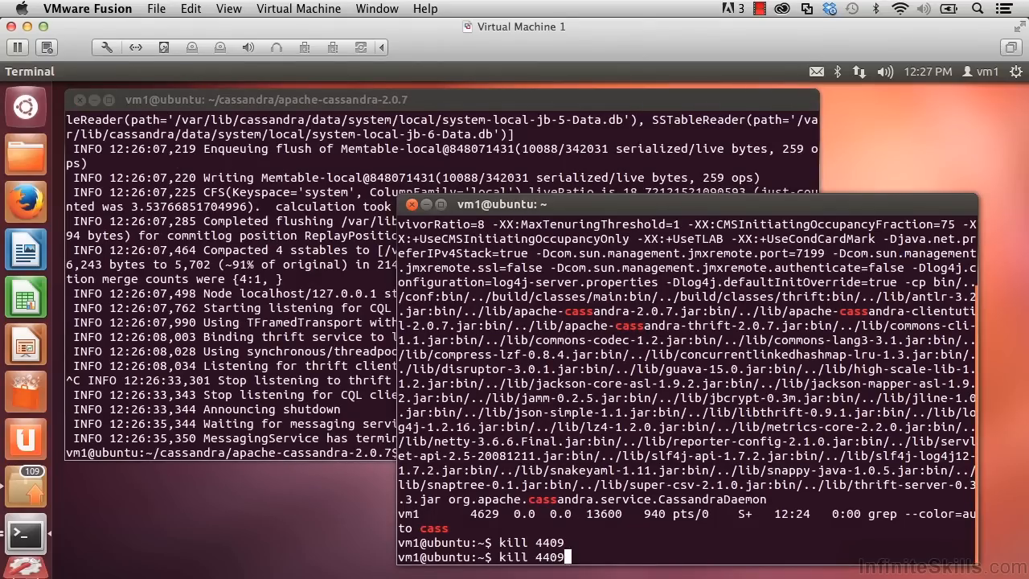
pyautogui.write('ps aux | grep cass')
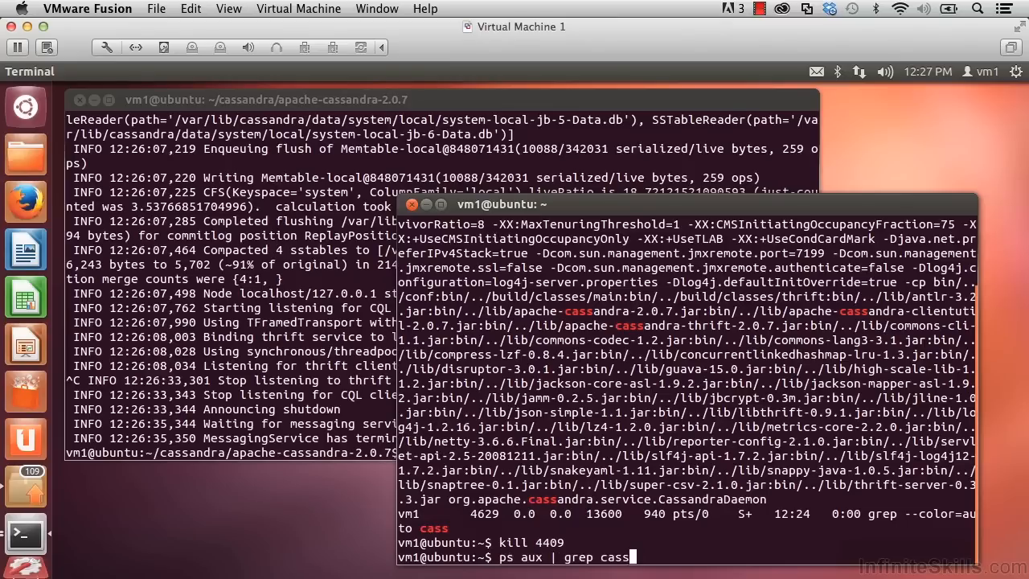
pyautogui.press('Return')
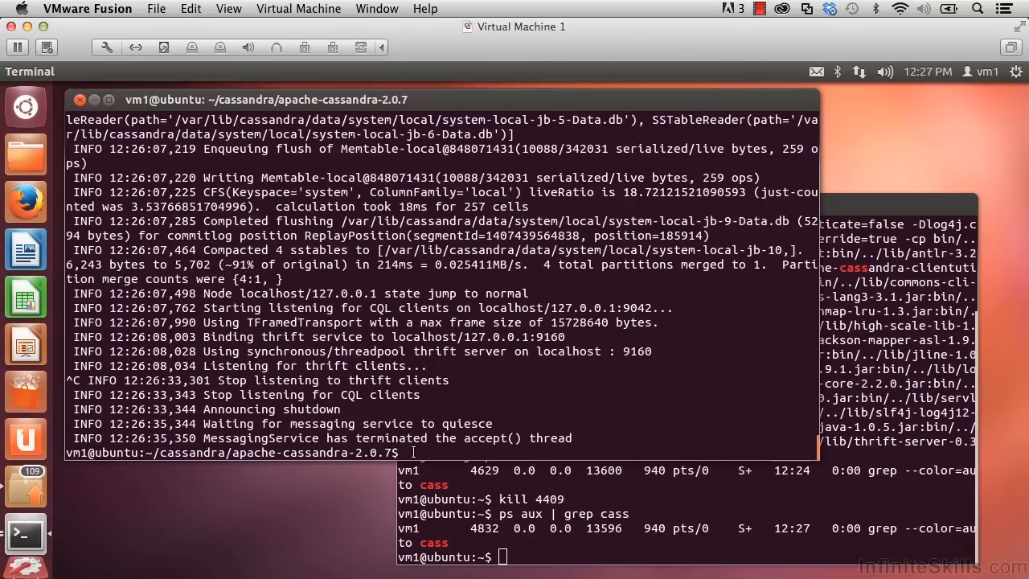
# Step: Run 'bin/cassandra -f' in the first terminal to start Cassandra in the foreground
pyautogui.write('bin/cassandra -f')
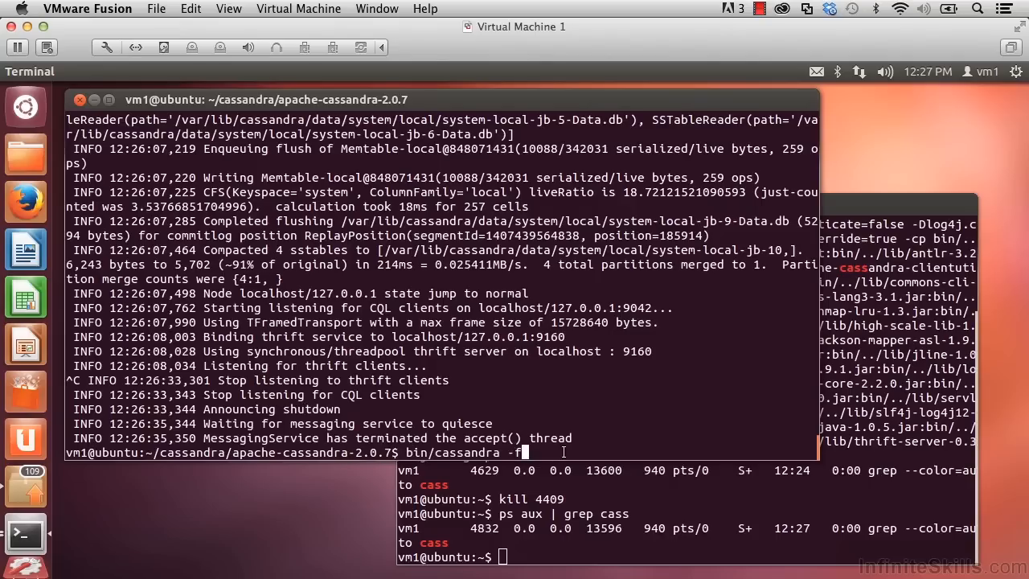
pyautogui.press('Return')
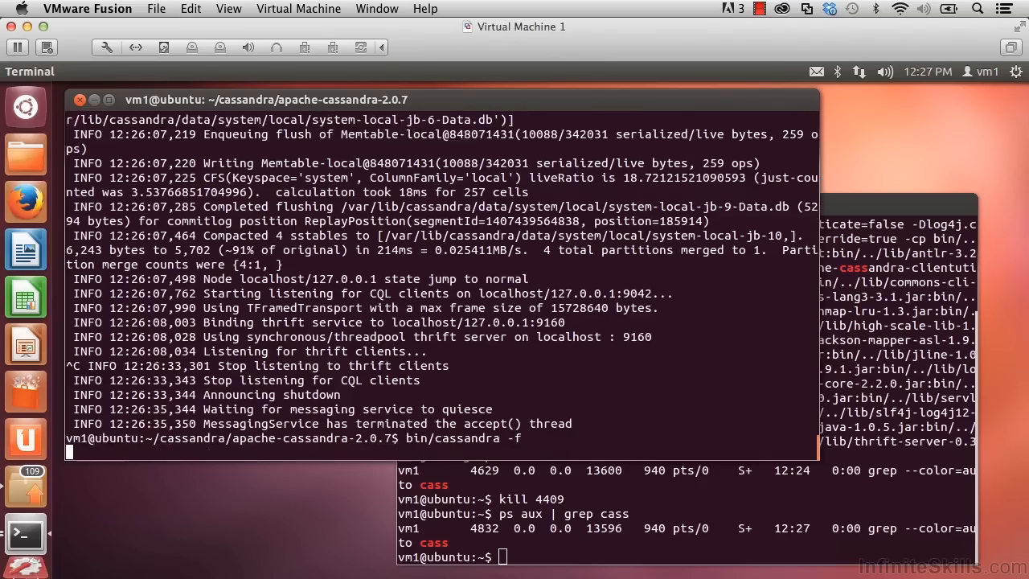